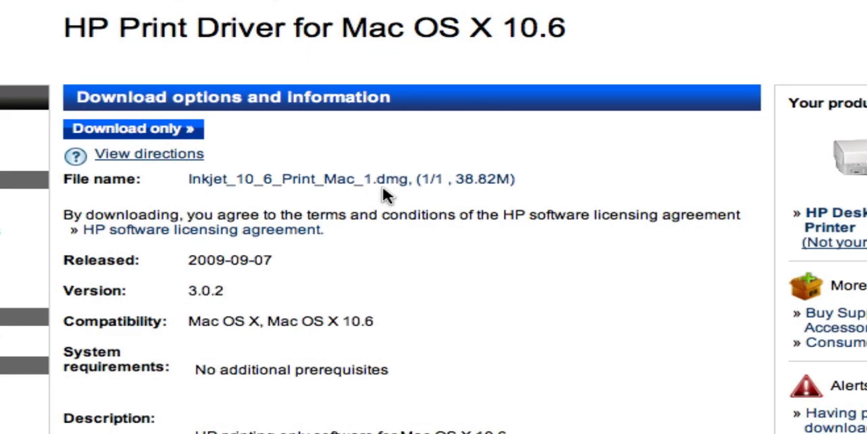
mouse_move(352, 189)
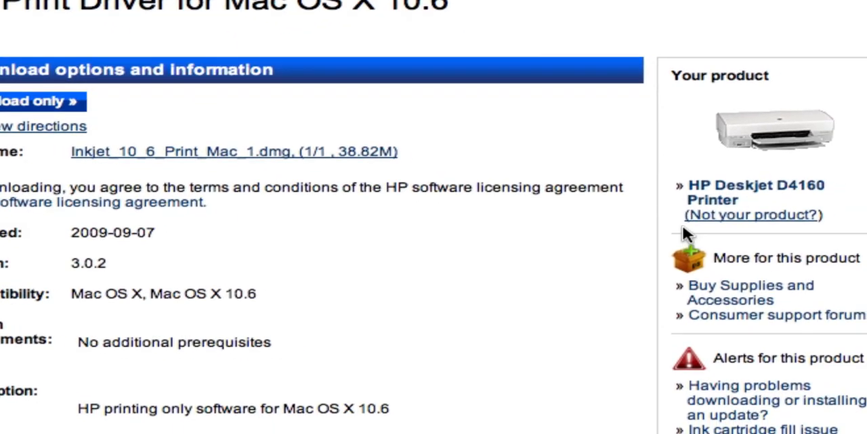
- Start downloading Inkjet_10_6_Print_Mac_1.dmg from the HP driver page via 'Download only'
click(234, 152)
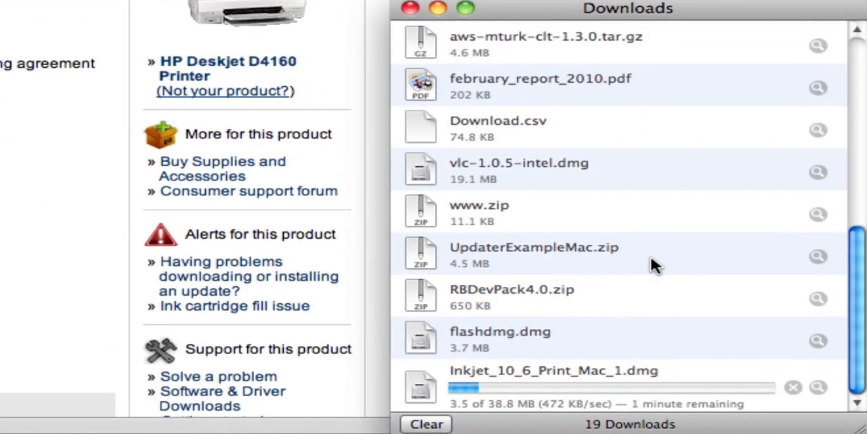
mouse_move(637, 403)
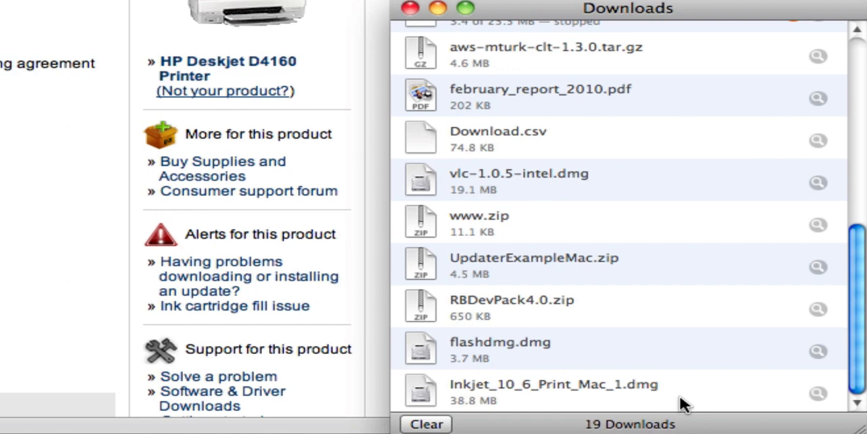
mouse_move(668, 388)
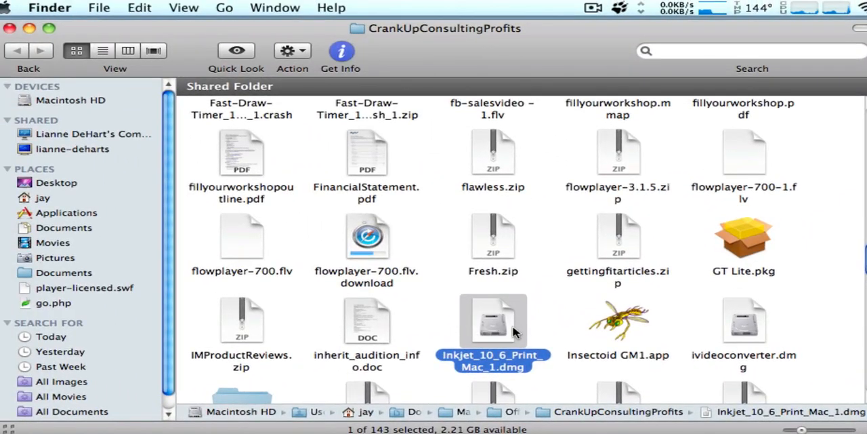
mouse_move(500, 326)
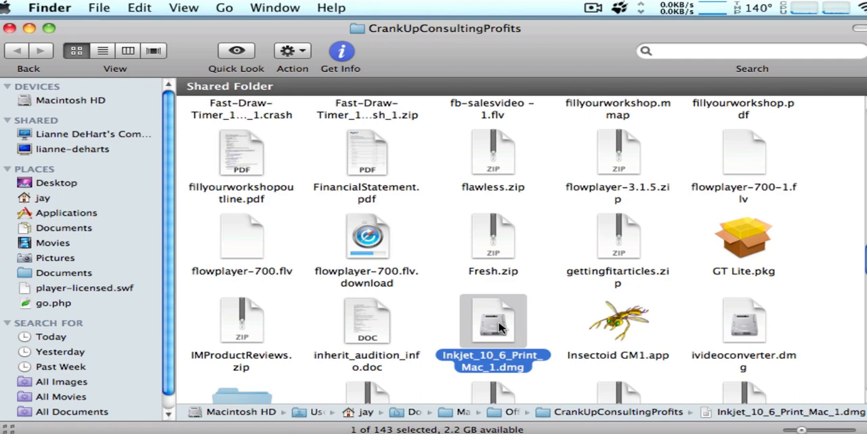
mouse_move(419, 47)
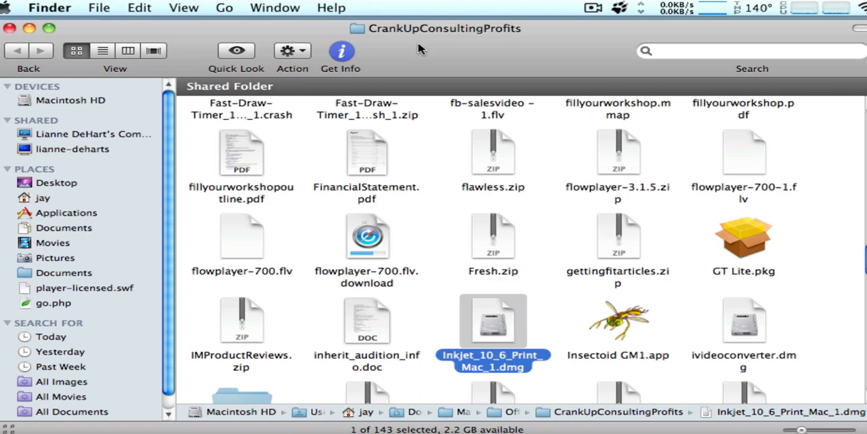
mouse_move(424, 70)
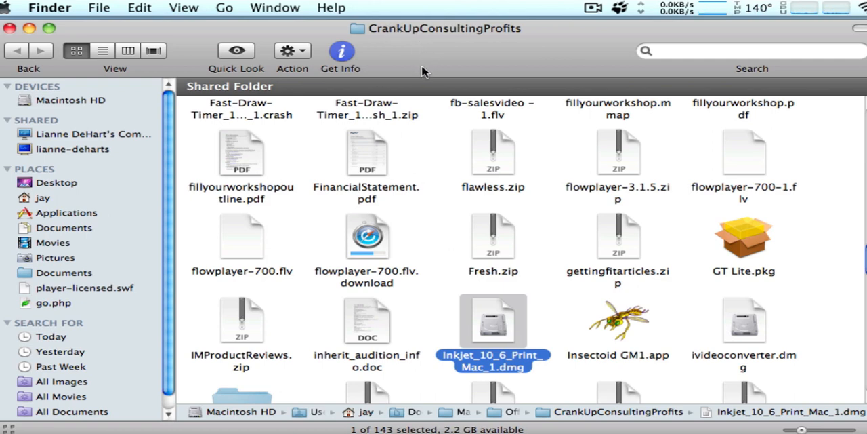
- Hide the Finder sidebar so the CrankUpConsultingProfits files fill the window
click(184, 7)
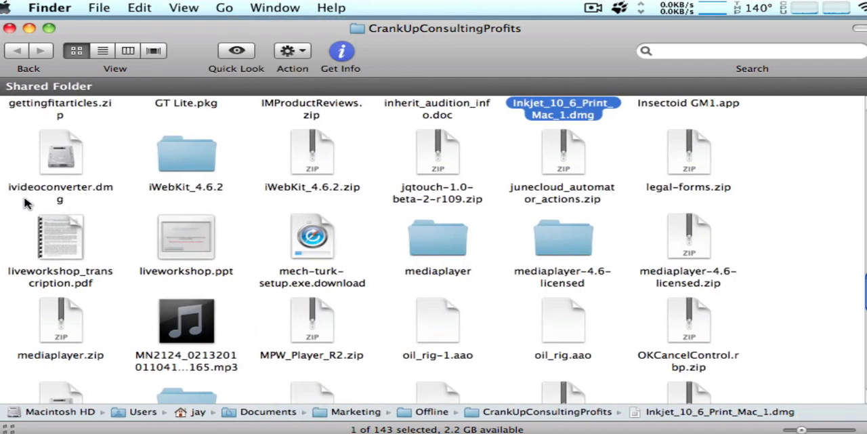
mouse_move(171, 22)
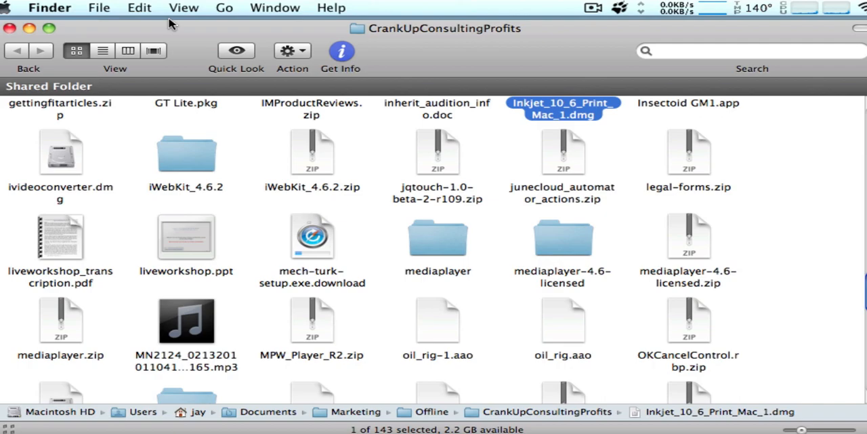
- Show the sidebar again, preview Cover Flow, then return the folder to Icon view
click(180, 7)
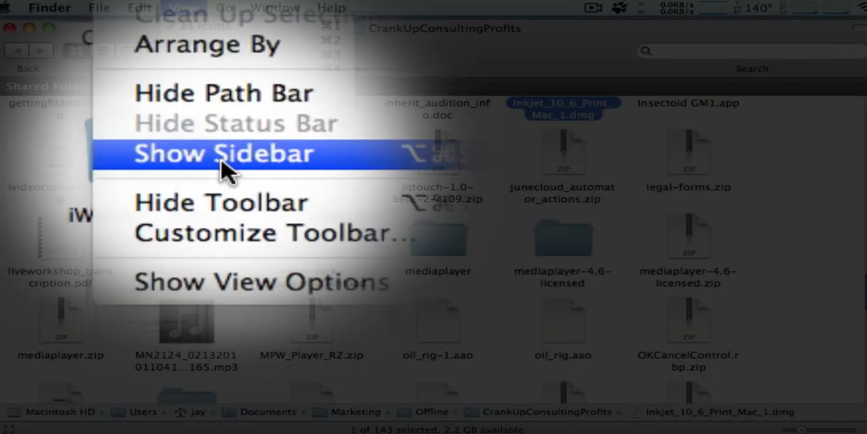
click(224, 153)
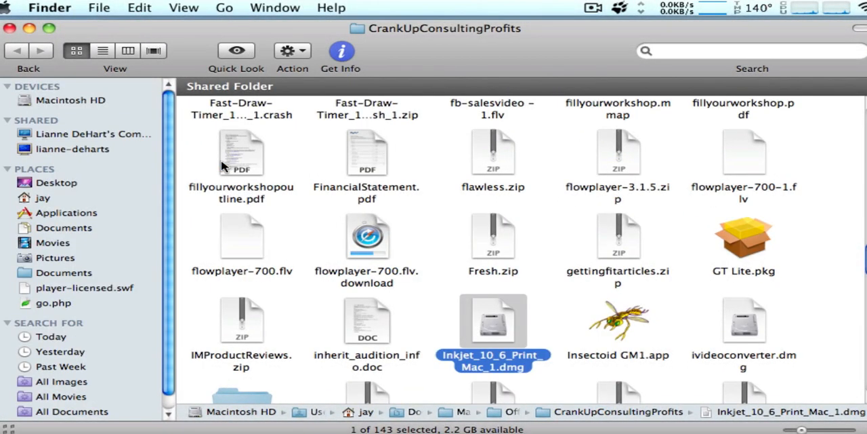
mouse_move(121, 242)
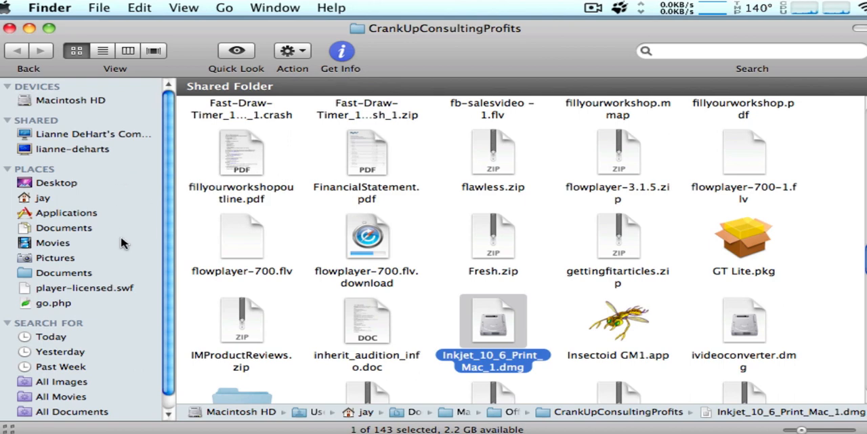
mouse_move(88, 292)
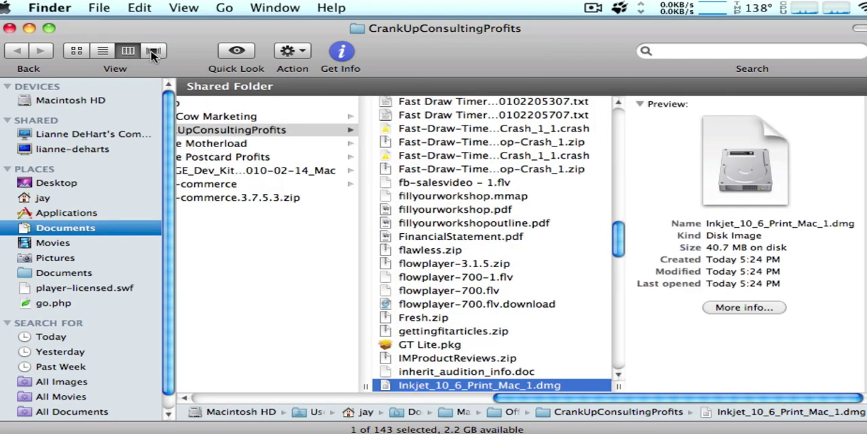
click(154, 50)
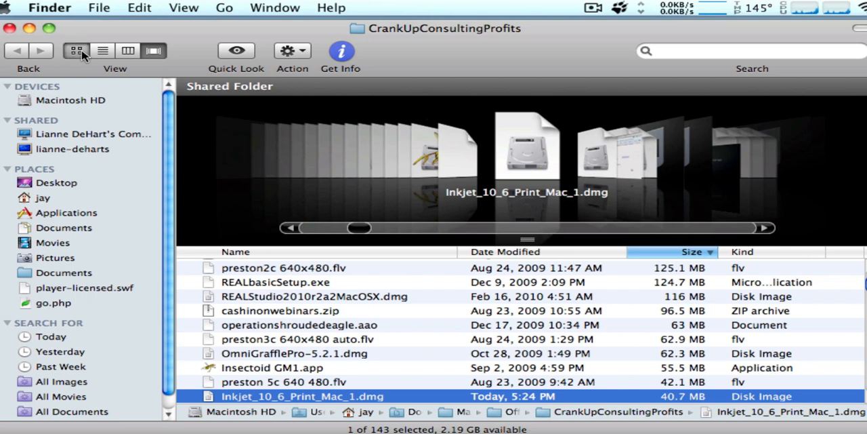
click(76, 51)
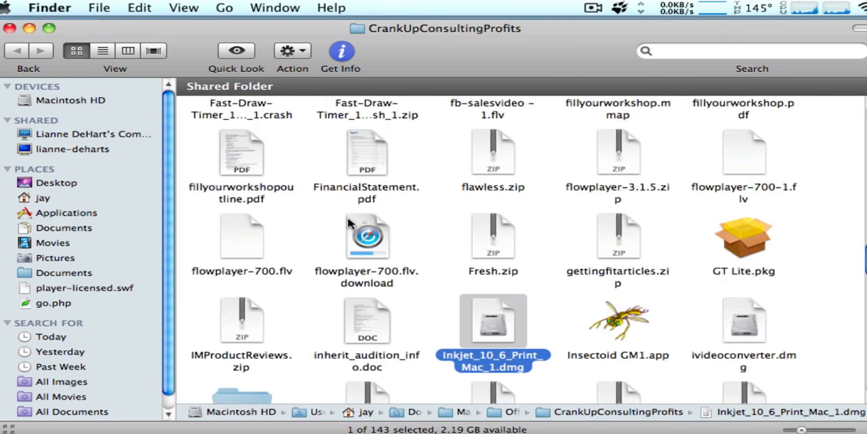
mouse_move(490, 317)
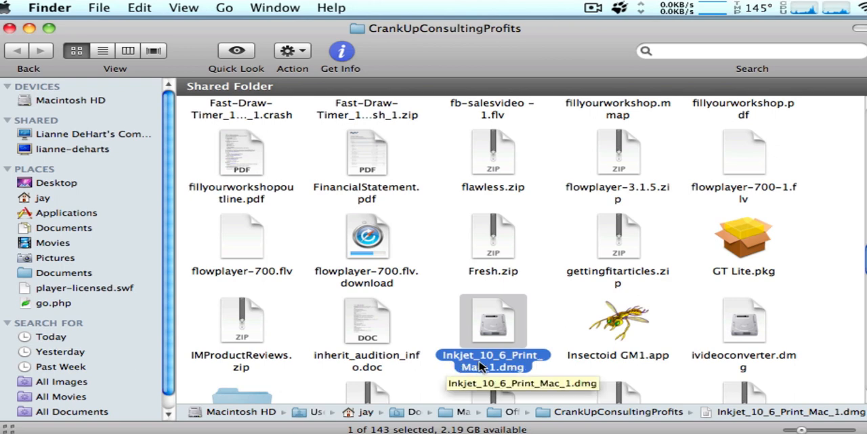
mouse_move(514, 383)
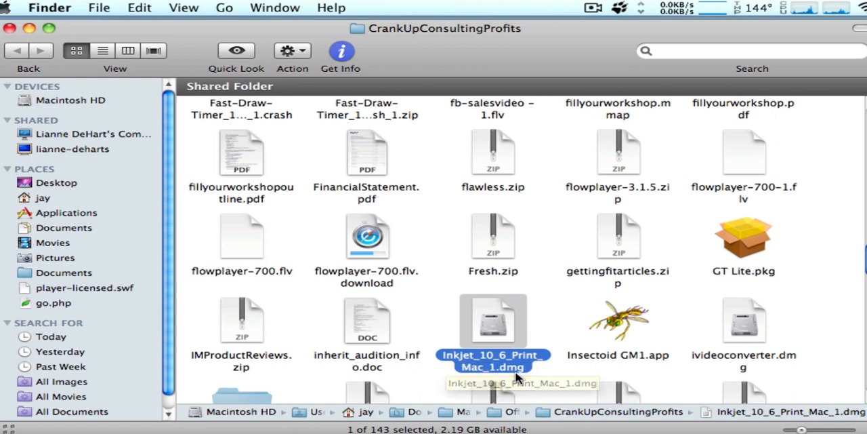
mouse_move(506, 333)
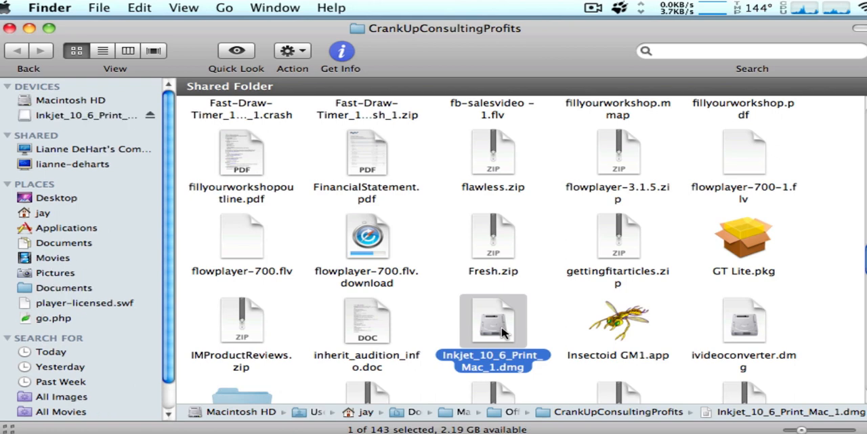
- Mount Inkjet_10_6_Print_Mac_1.dmg and open its volume to reveal HP Installer.pkg
double_click(492, 322)
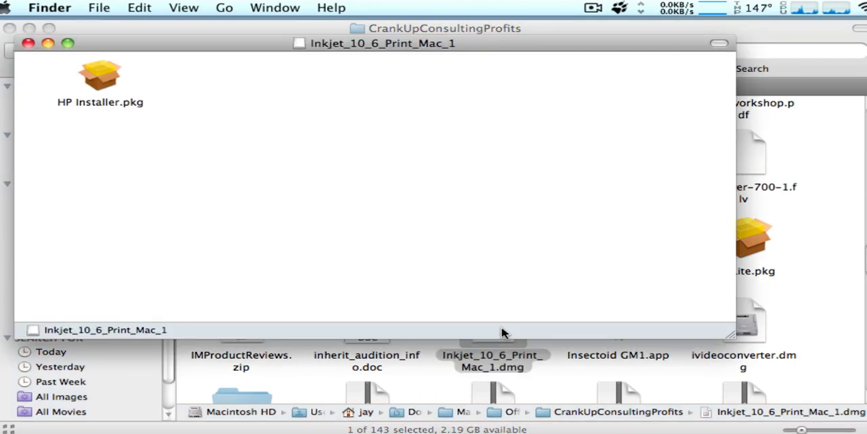
mouse_move(175, 138)
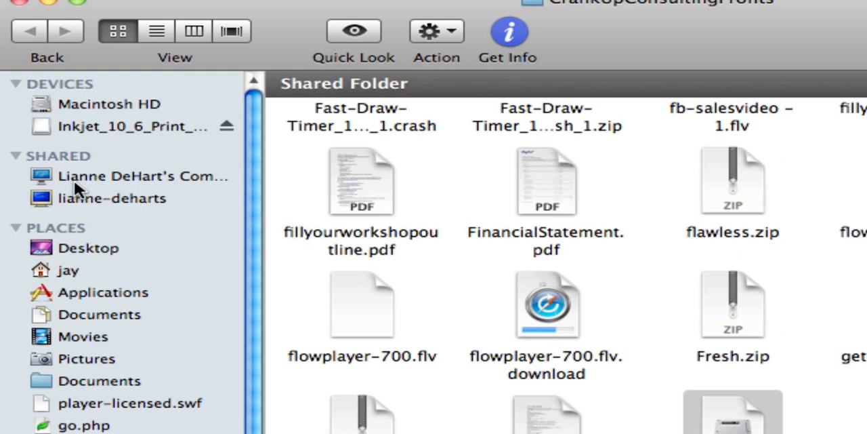
mouse_move(190, 143)
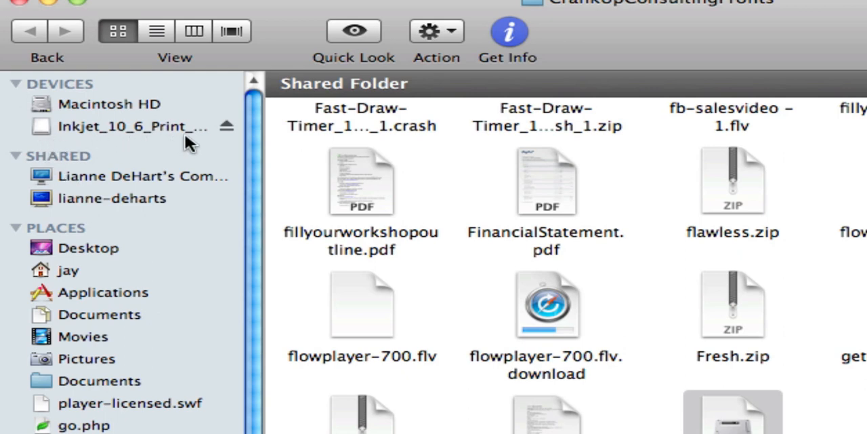
mouse_move(81, 135)
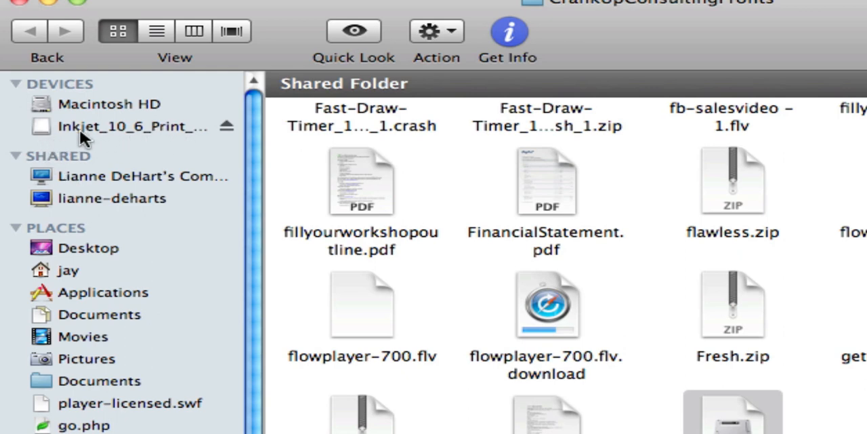
click(122, 126)
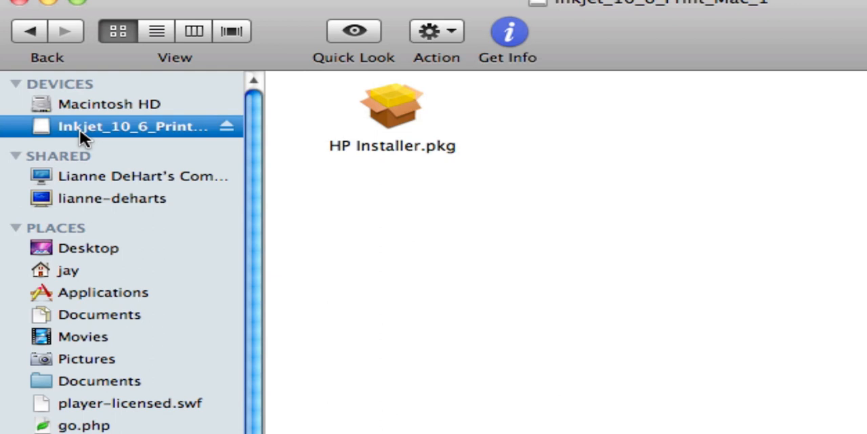
mouse_move(357, 160)
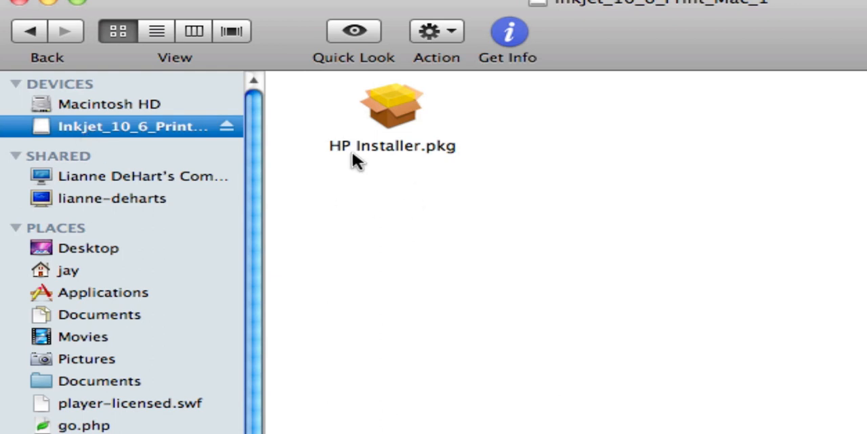
mouse_move(399, 115)
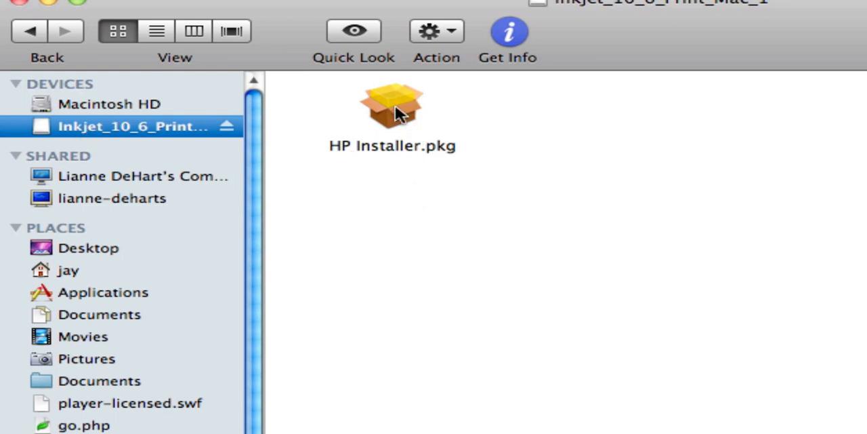
- Launch HP Installer.pkg and continue past its security alert to the welcome step
double_click(389, 105)
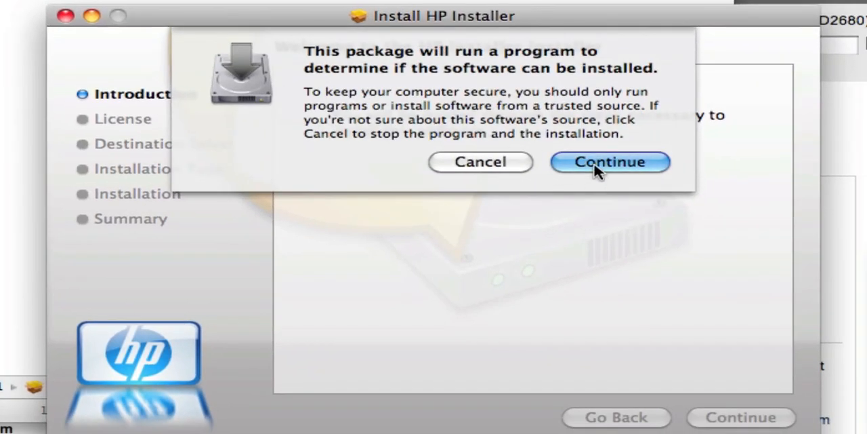
click(609, 162)
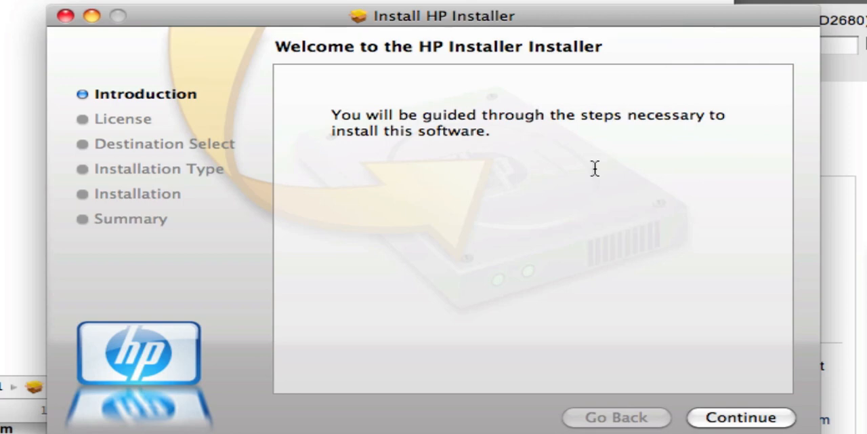
mouse_move(356, 157)
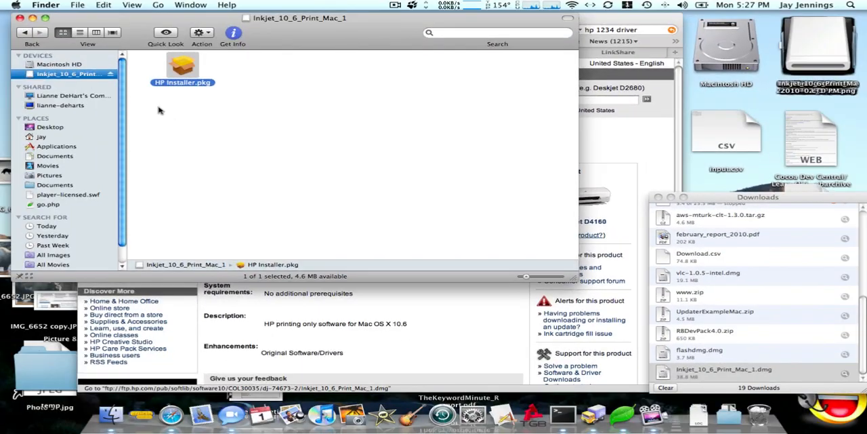
mouse_move(299, 183)
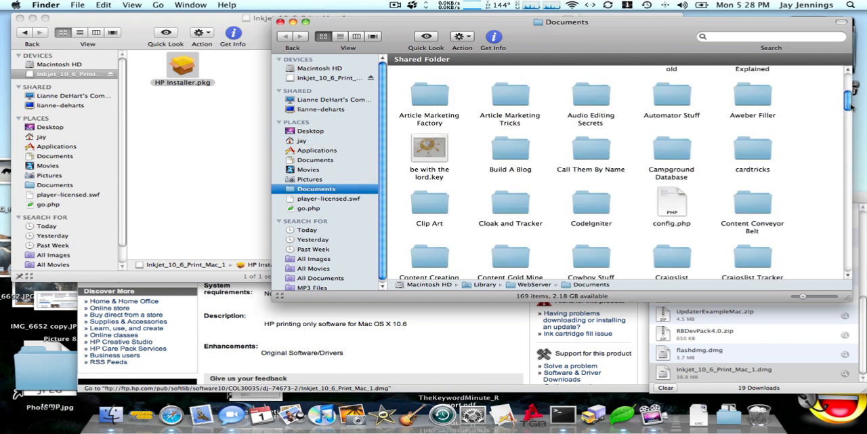
- Open the sonicsneak (CaT) folder and mount CloakAndTrackerMac.dmg
scroll(down, 3)
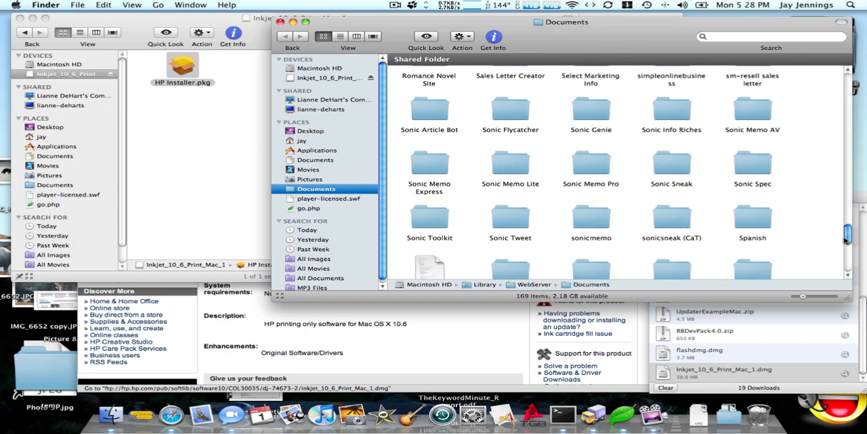
double_click(671, 216)
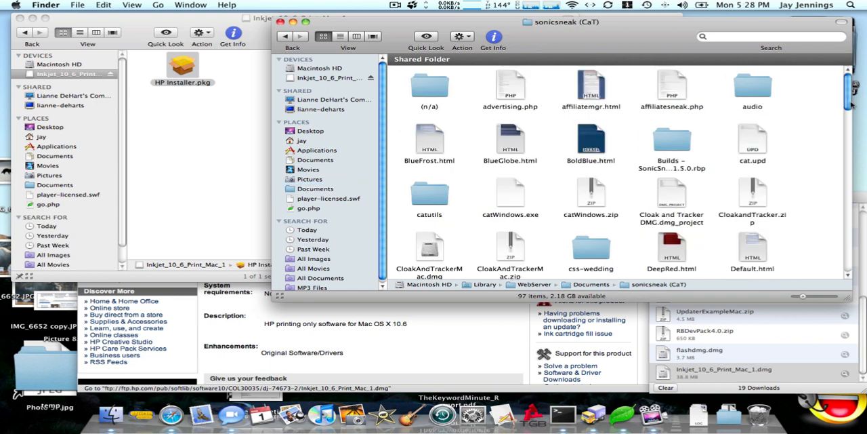
scroll(down, 3)
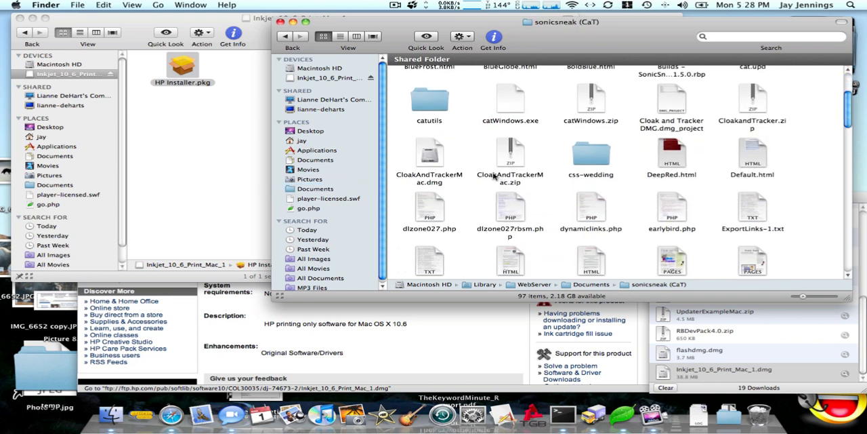
click(430, 156)
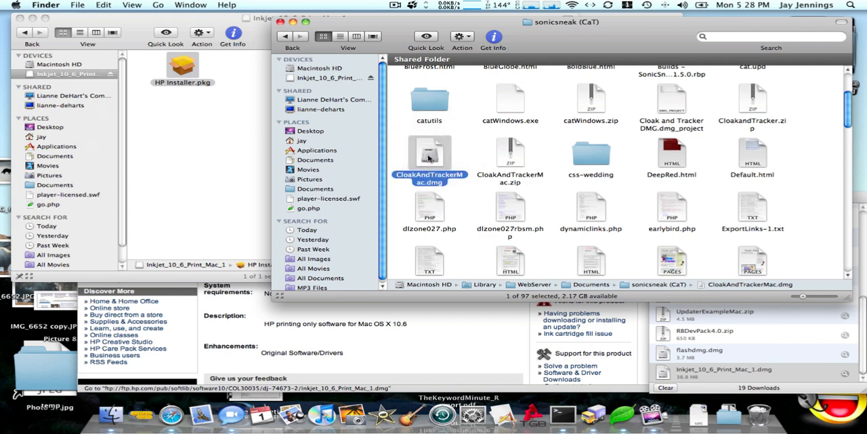
double_click(429, 152)
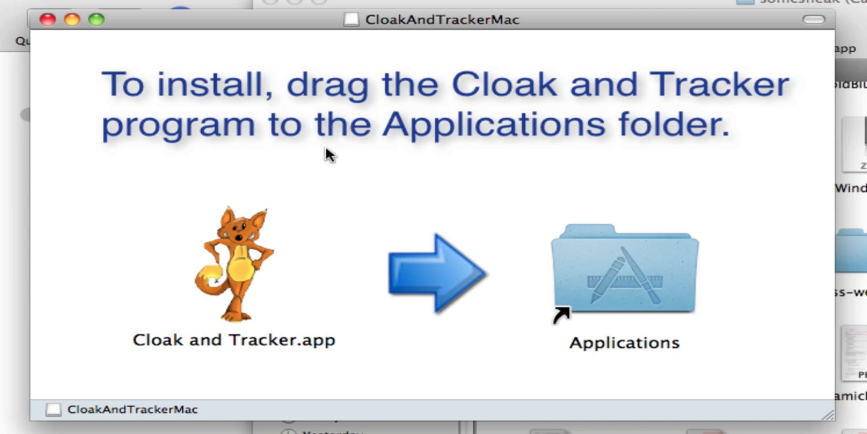
mouse_move(303, 254)
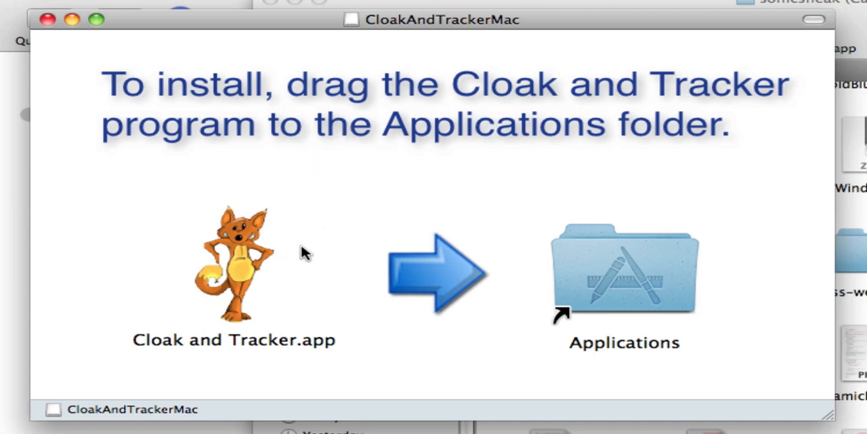
- Select Cloak and Tracker.app in the disk image window to install it into Applications
click(237, 274)
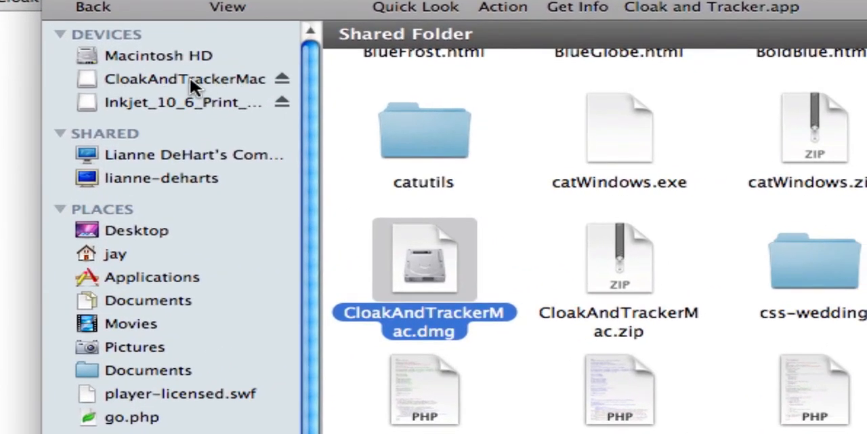
mouse_move(280, 82)
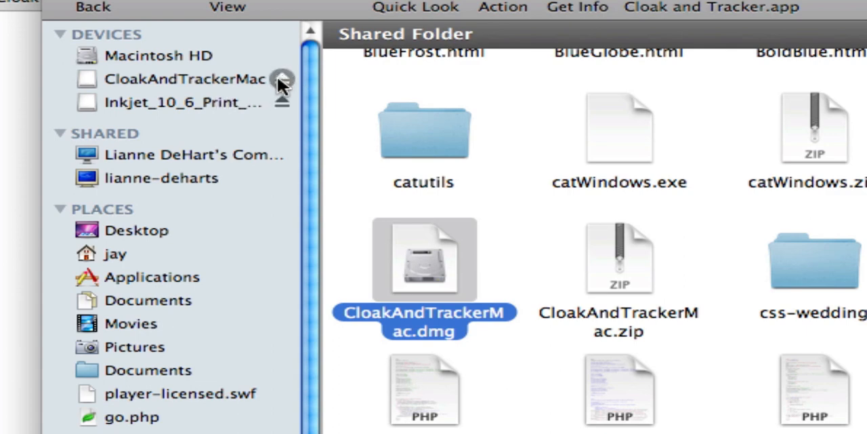
- Eject the CloakAndTrackerMac disk image from the Finder sidebar
click(279, 78)
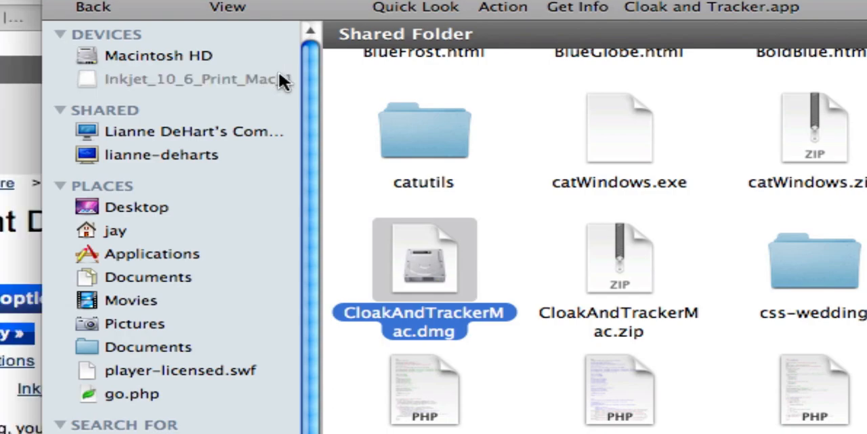